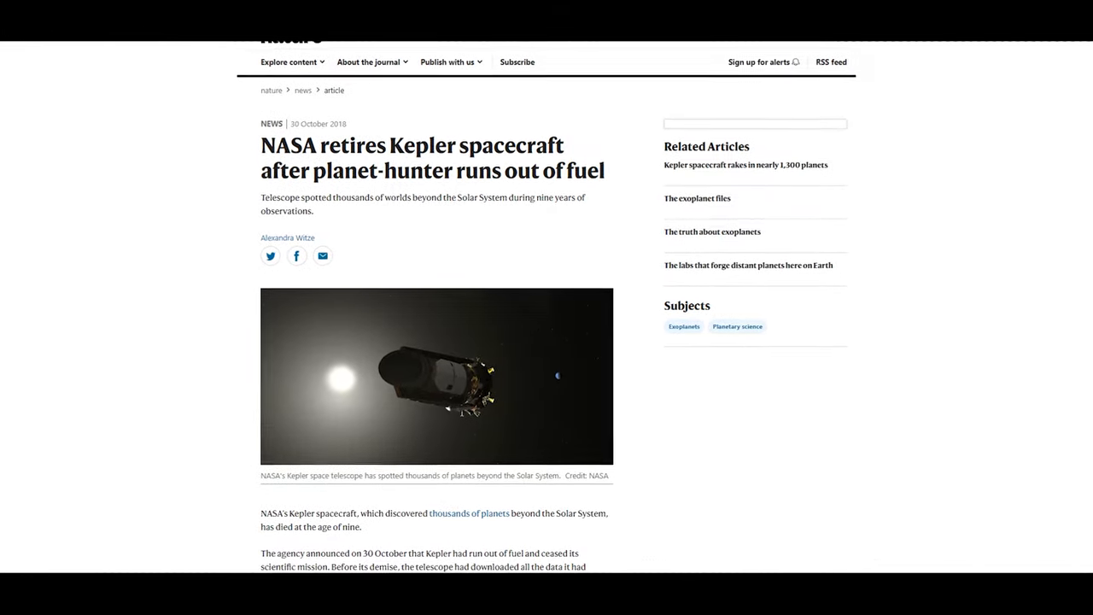
{"action": "scroll", "scroll_direction": "down", "scroll_amount": 3}
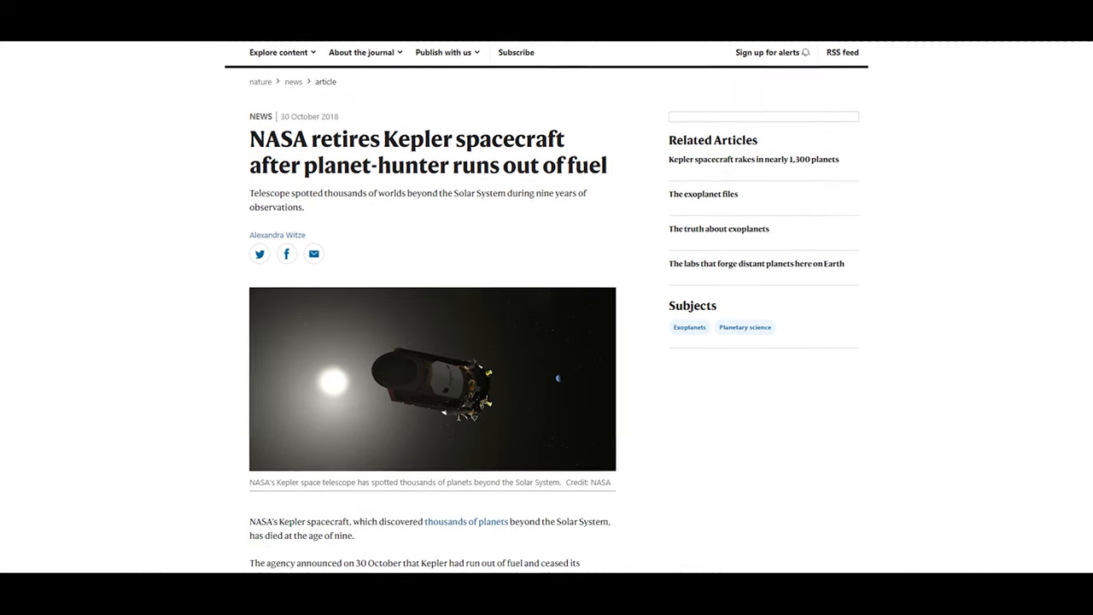